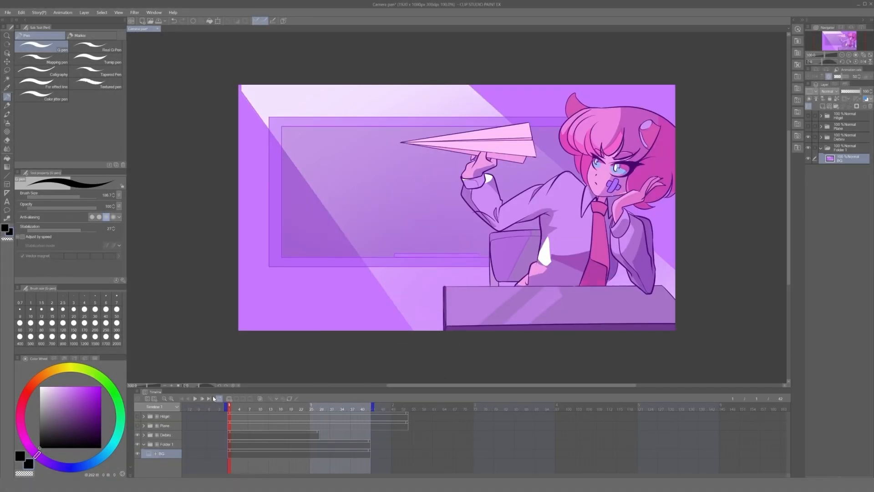
Preview the paper-airplane animation, then show the whiteboard sketch with panels 2 and 1.
{"action": "left_click", "coordinate": [196, 398]}
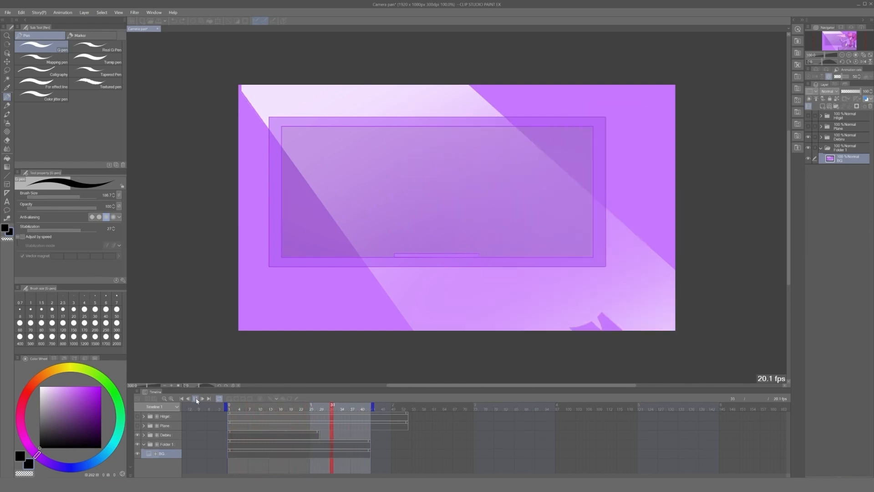
{"action": "left_click", "coordinate": [195, 398]}
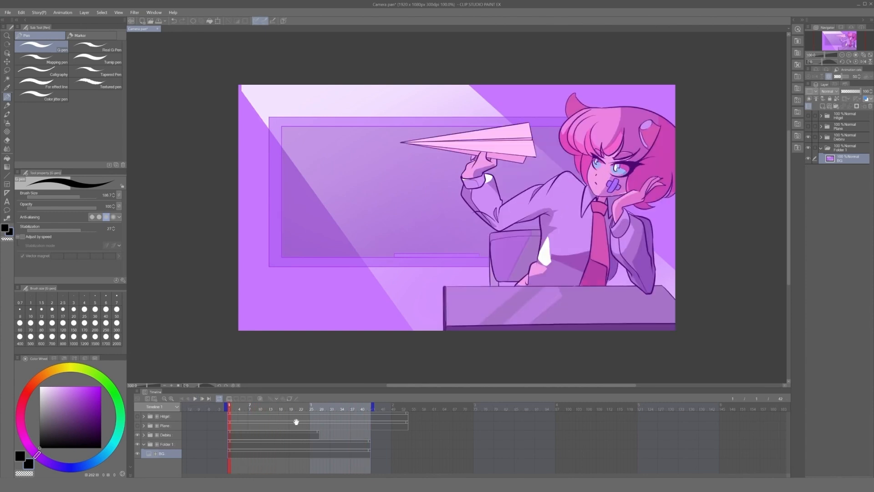
{"action": "left_click", "coordinate": [196, 398]}
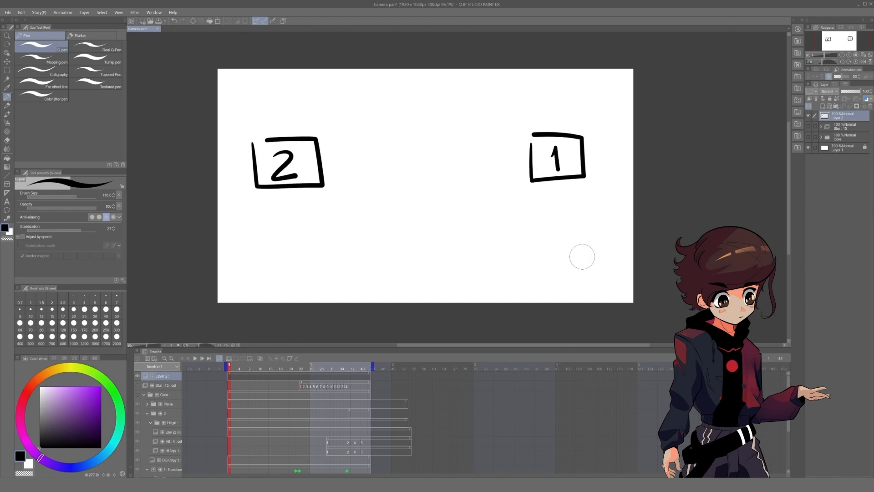
Sketch the camera path over the panels and a bell curve of blur intensity.
{"action": "left_click_drag", "start_coordinate": [581, 256], "coordinate": [533, 266]}
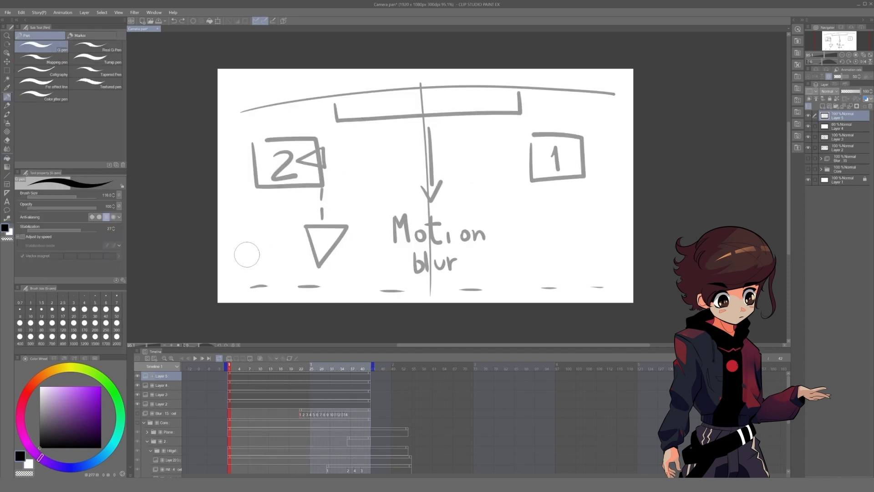
{"action": "left_click_drag", "start_coordinate": [248, 251], "coordinate": [619, 97]}
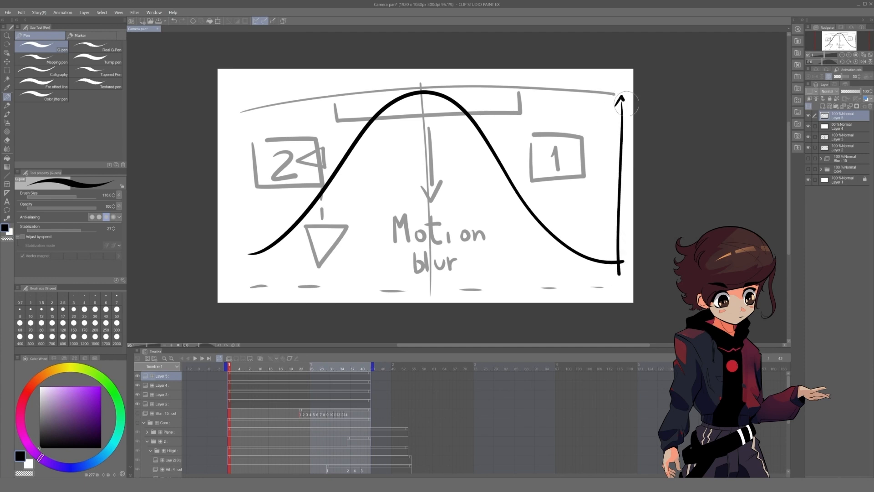
{"action": "type", "text": "Inten"}
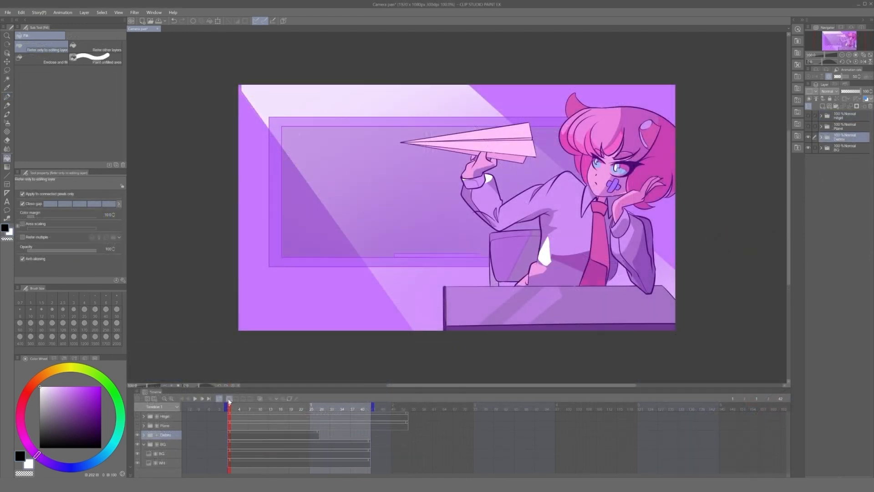
Duplicate the Debris folder twice to build the wide panning background strip.
{"action": "left_click", "coordinate": [274, 406]}
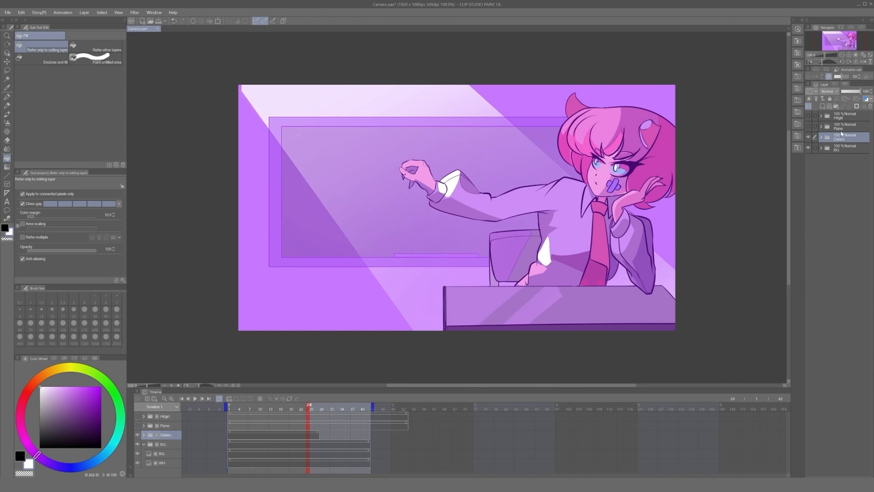
{"action": "right_click", "coordinate": [844, 135]}
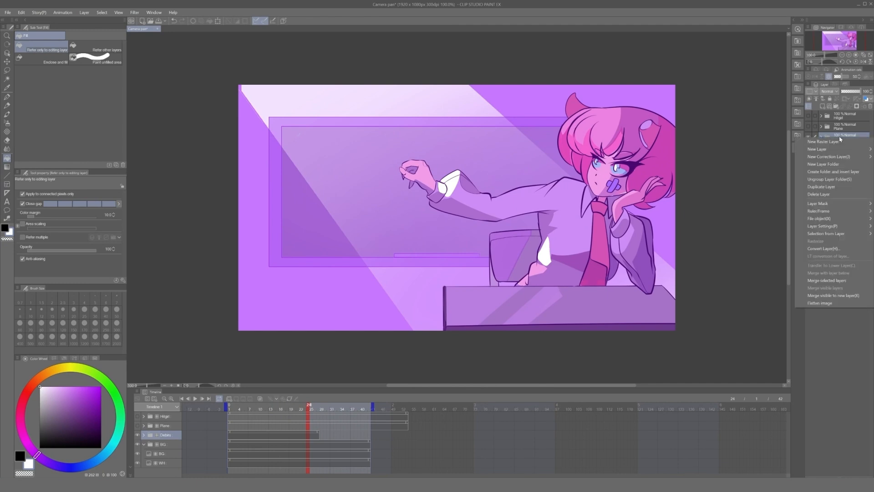
{"action": "mouse_move", "coordinate": [833, 164]}
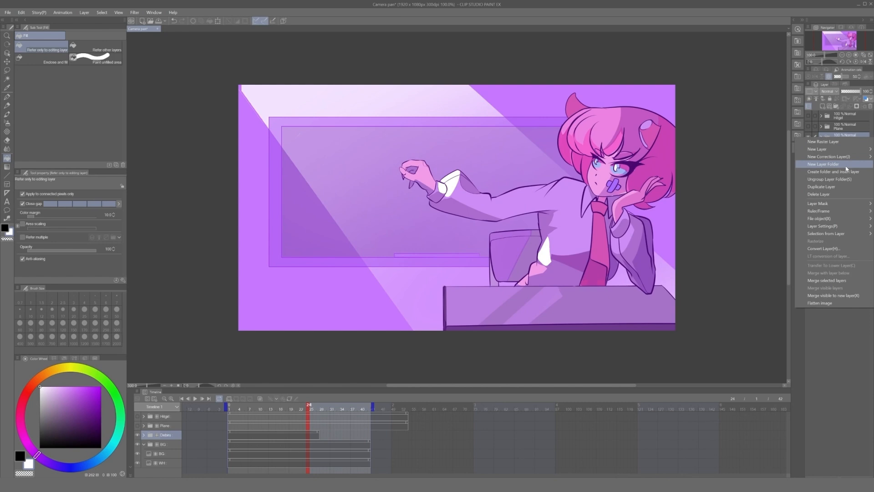
{"action": "left_click", "coordinate": [820, 186]}
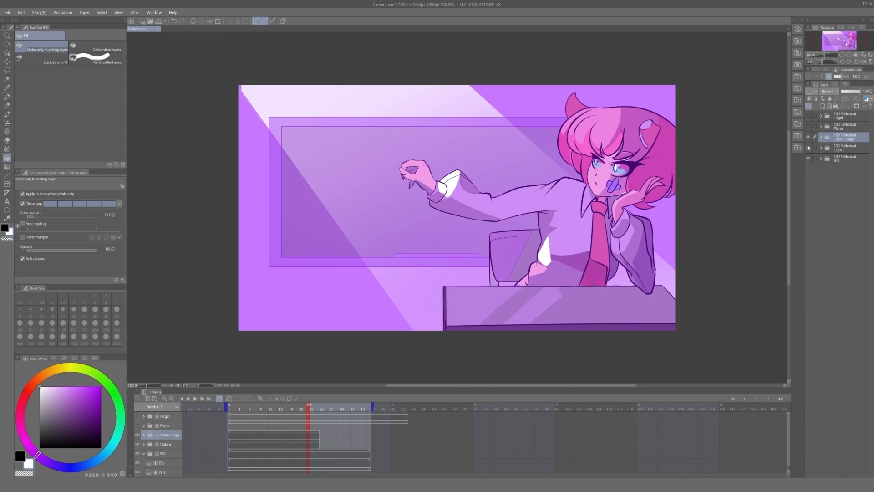
{"action": "right_click", "coordinate": [845, 137]}
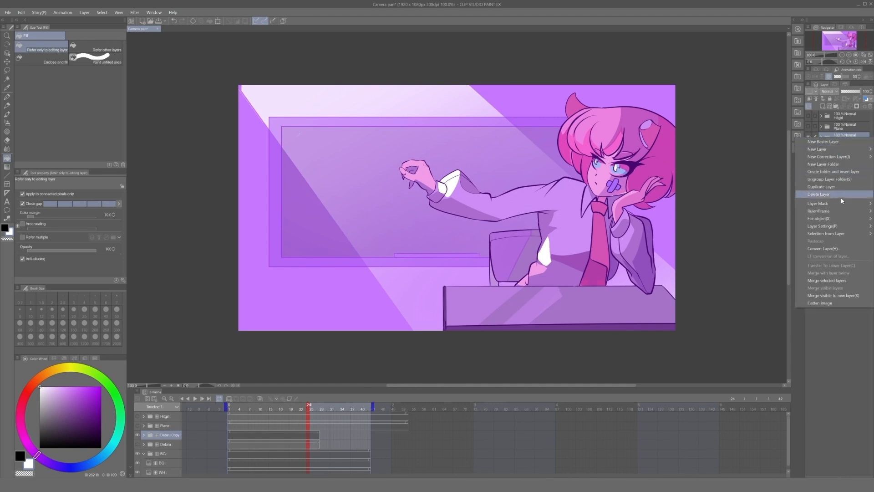
{"action": "left_click", "coordinate": [819, 194]}
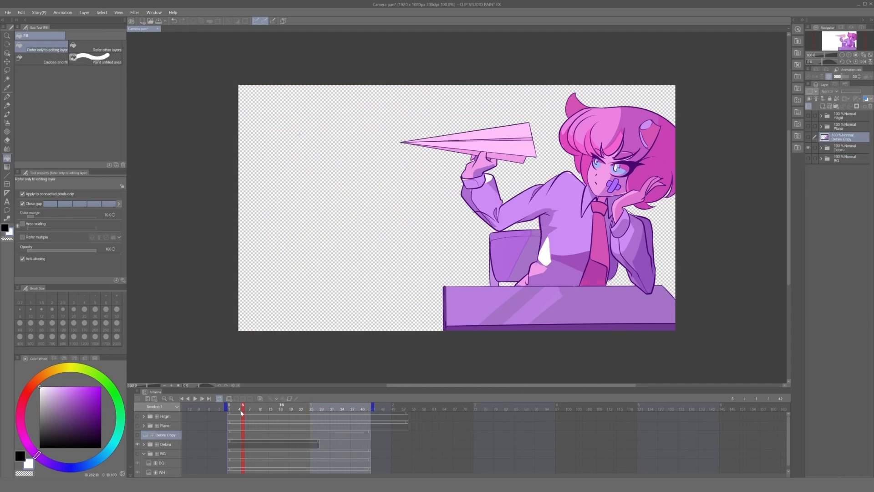
{"action": "left_click", "coordinate": [346, 409]}
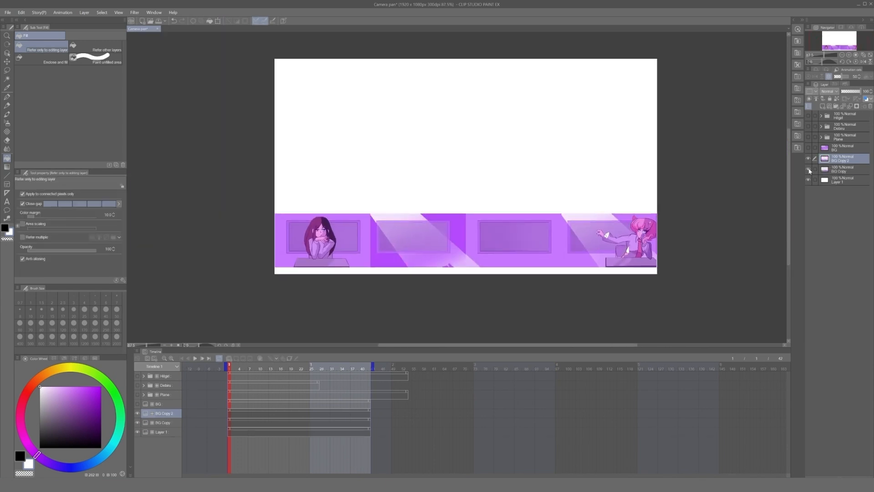
Apply Motion blur at about 12.77 strength, angle 180, both directions, to the strip.
{"action": "left_click", "coordinate": [134, 13]}
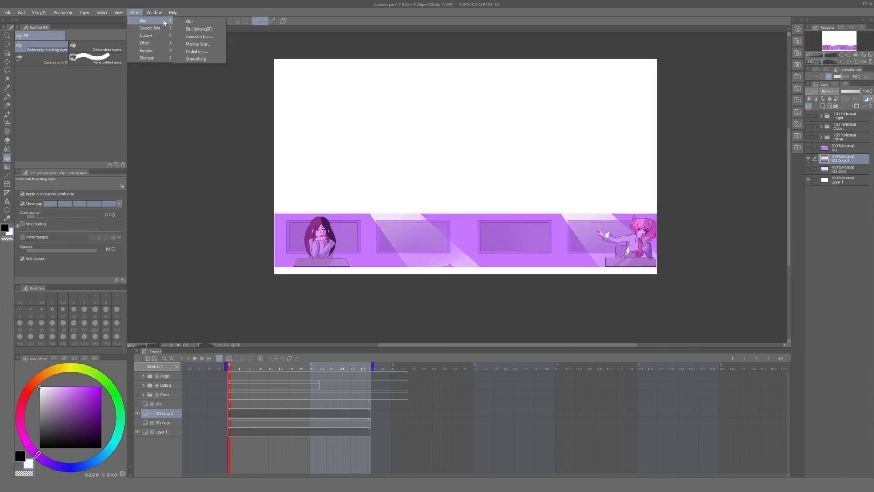
{"action": "left_click", "coordinate": [197, 44]}
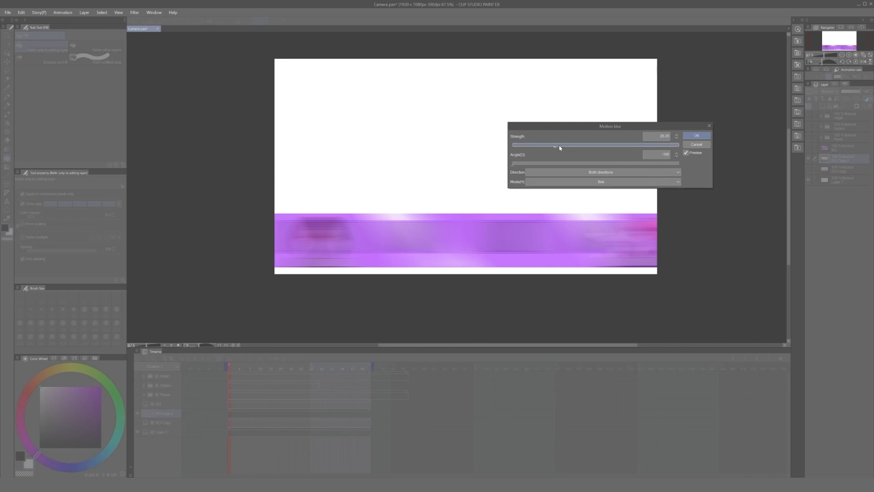
{"action": "left_click_drag", "start_coordinate": [555, 145], "coordinate": [537, 145]}
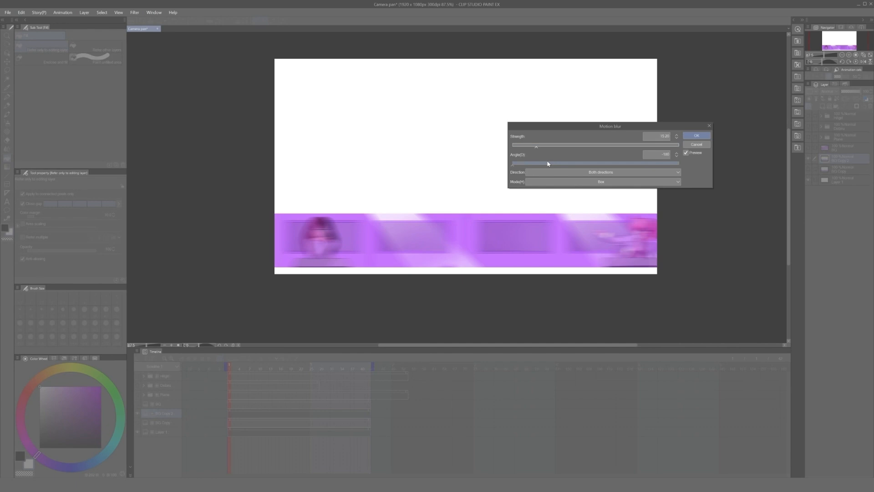
{"action": "left_click_drag", "start_coordinate": [536, 145], "coordinate": [531, 145]}
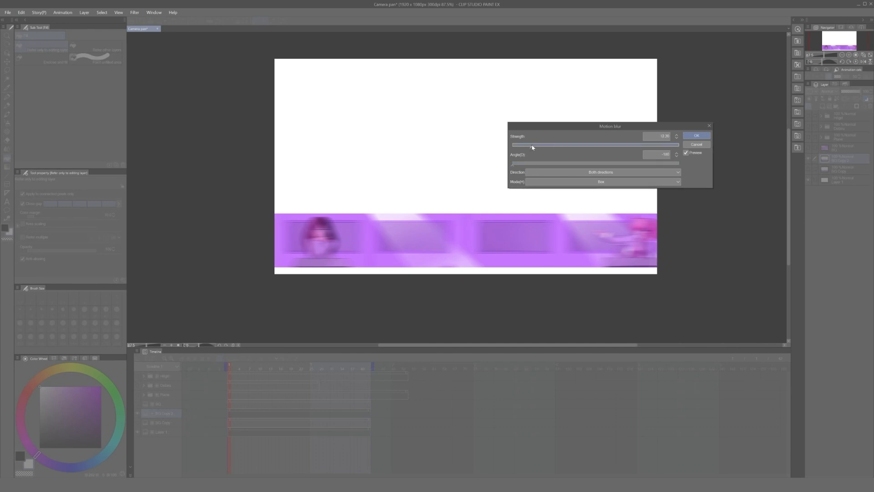
{"action": "left_click_drag", "start_coordinate": [531, 147], "coordinate": [679, 164]}
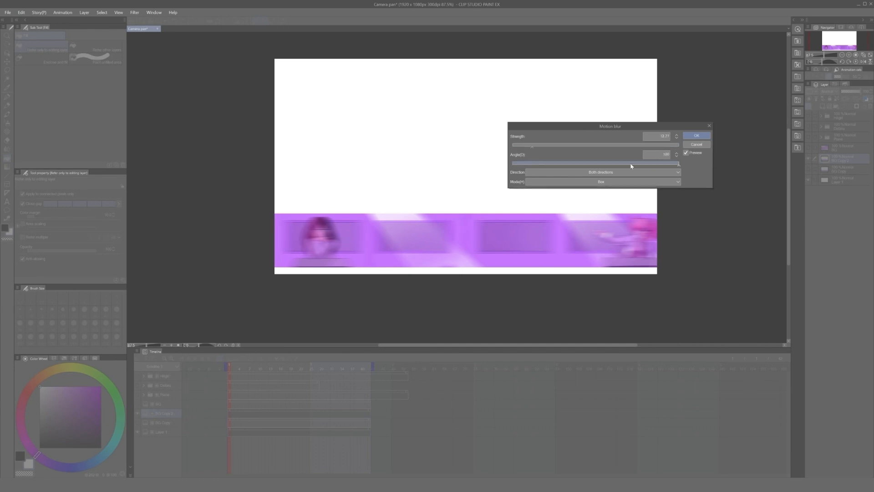
{"action": "left_click_drag", "start_coordinate": [677, 164], "coordinate": [530, 164]}
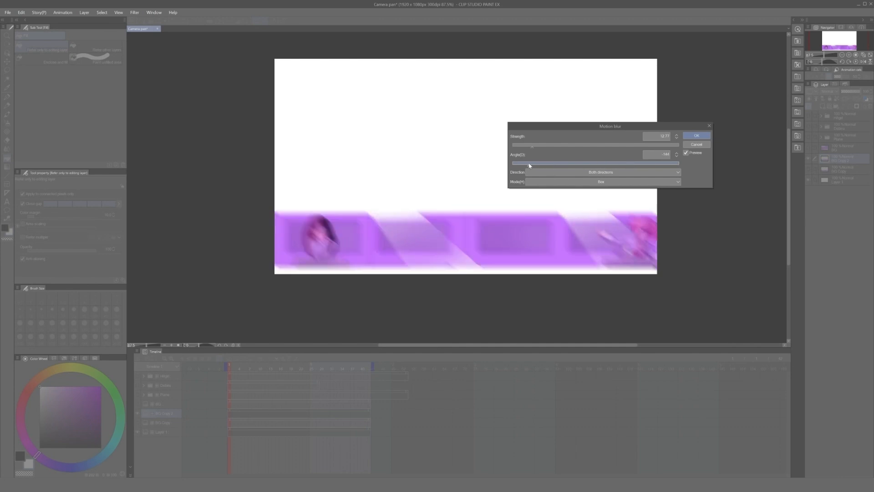
{"action": "left_click_drag", "start_coordinate": [530, 164], "coordinate": [512, 164]}
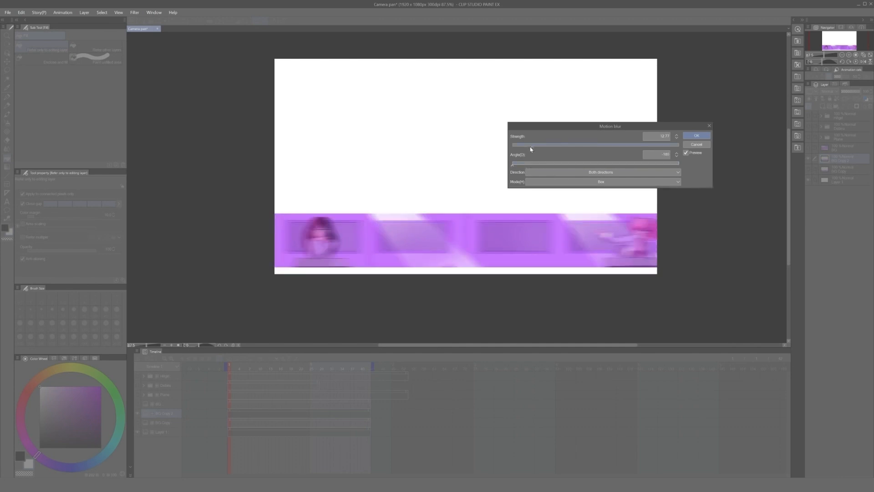
{"action": "left_click", "coordinate": [696, 135]}
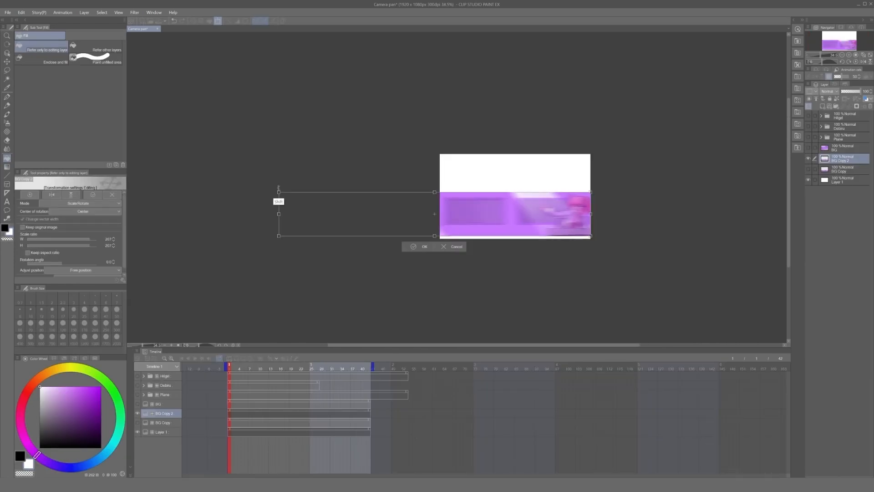
Confirm the enlarged blurred background and add a 2D camera folder.
{"action": "left_click", "coordinate": [425, 246]}
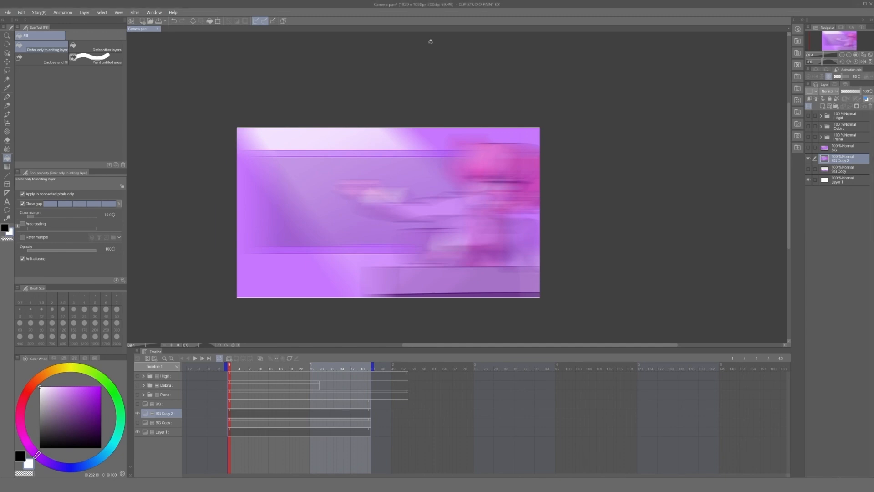
{"action": "left_click", "coordinate": [62, 12]}
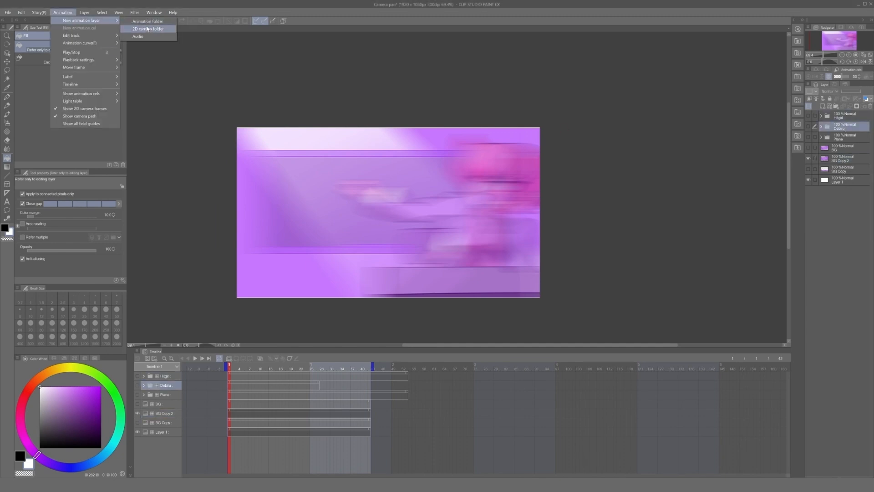
{"action": "left_click", "coordinate": [147, 28]}
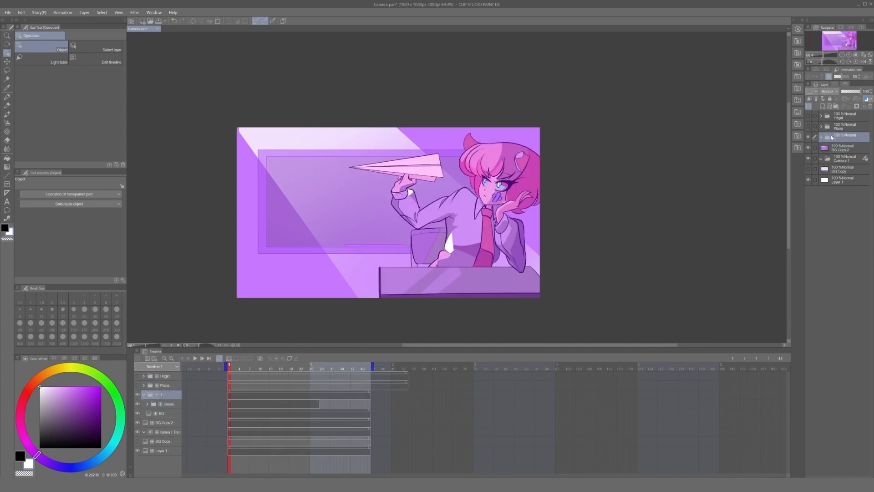
Move the scene folders, including Hitgiri, into the camera folder.
{"action": "left_click", "coordinate": [297, 366]}
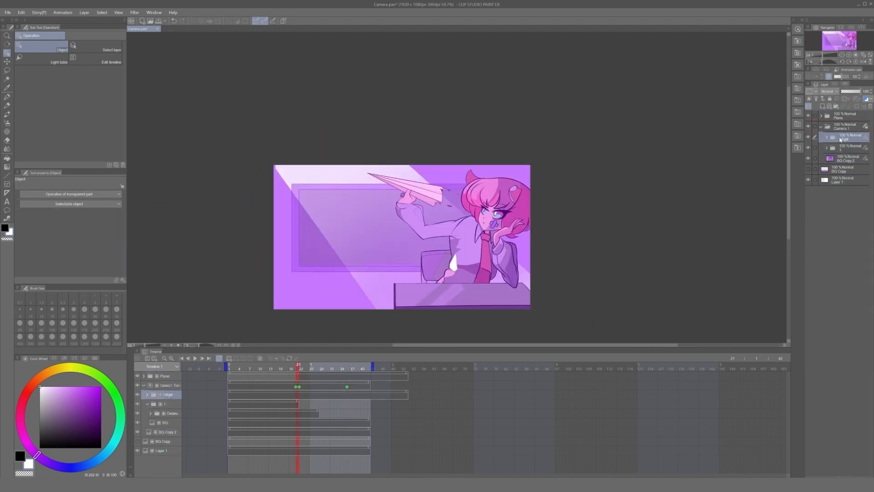
{"action": "left_click", "coordinate": [350, 364]}
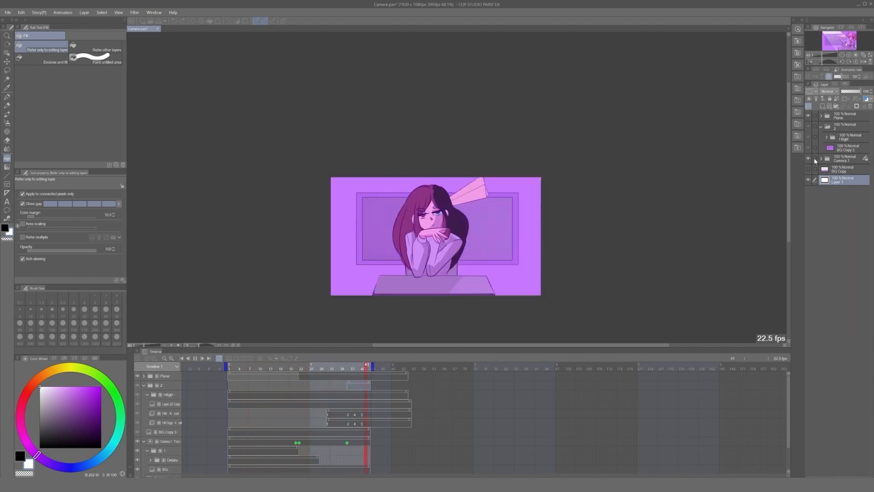
Stop playback and set up the fifteen-cel blur animation folder on the timeline.
{"action": "left_click", "coordinate": [260, 368]}
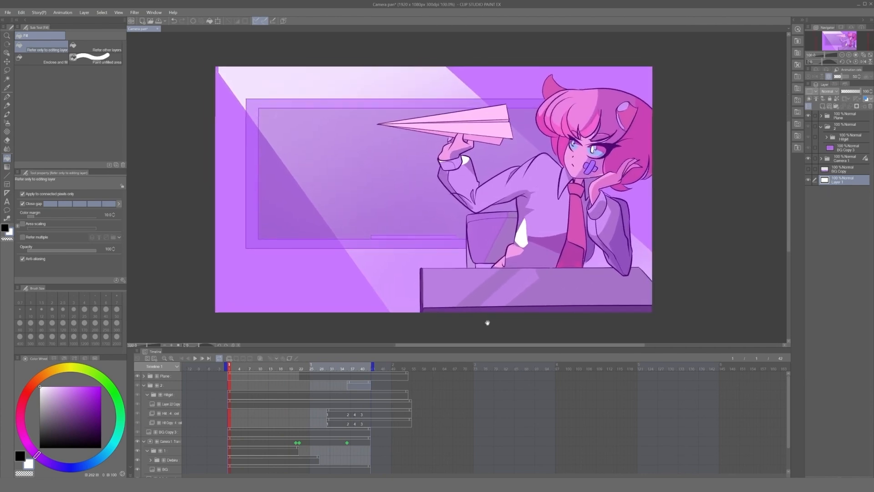
{"action": "left_click", "coordinate": [195, 358]}
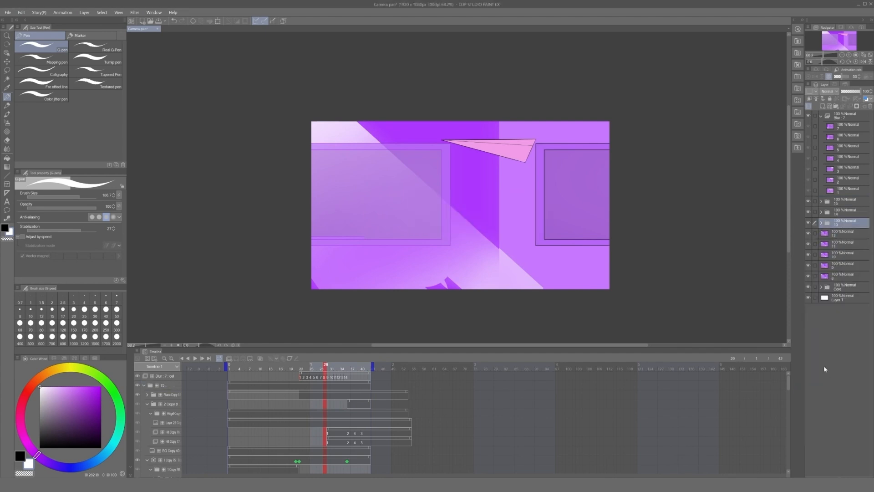
Apply motion blur to successive blur cels one at a time.
{"action": "left_click", "coordinate": [134, 12]}
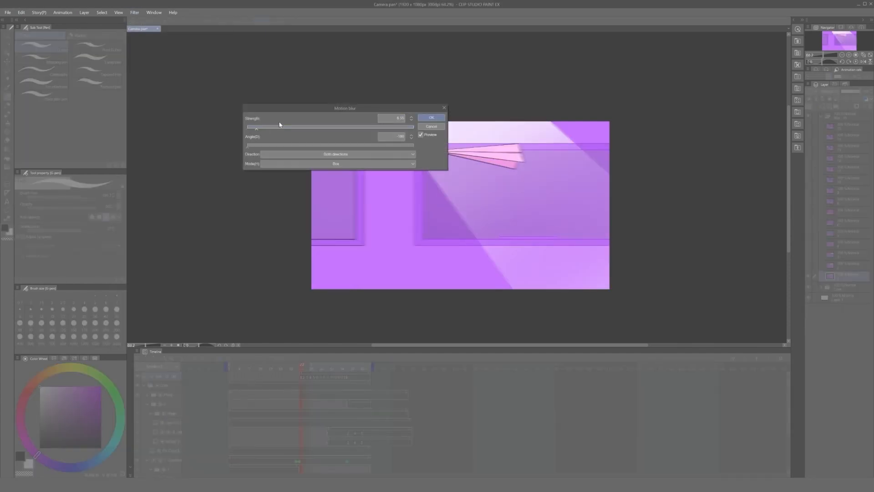
{"action": "left_click", "coordinate": [431, 117]}
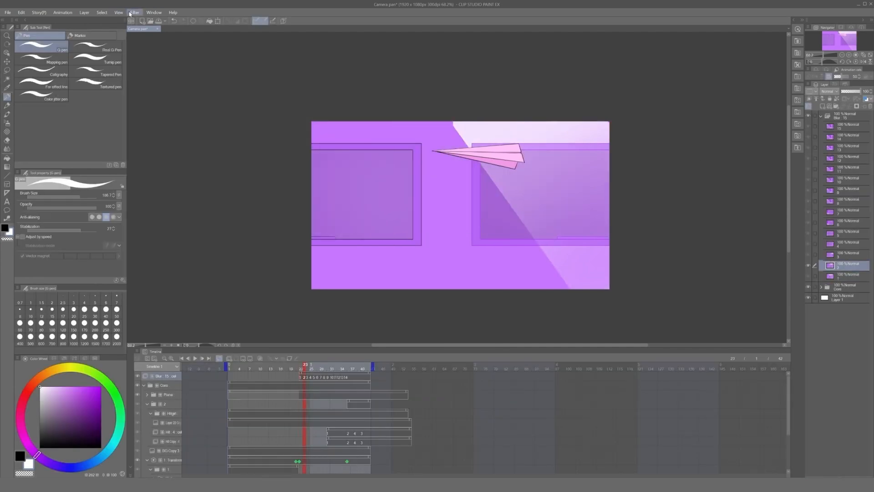
{"action": "left_click", "coordinate": [134, 12]}
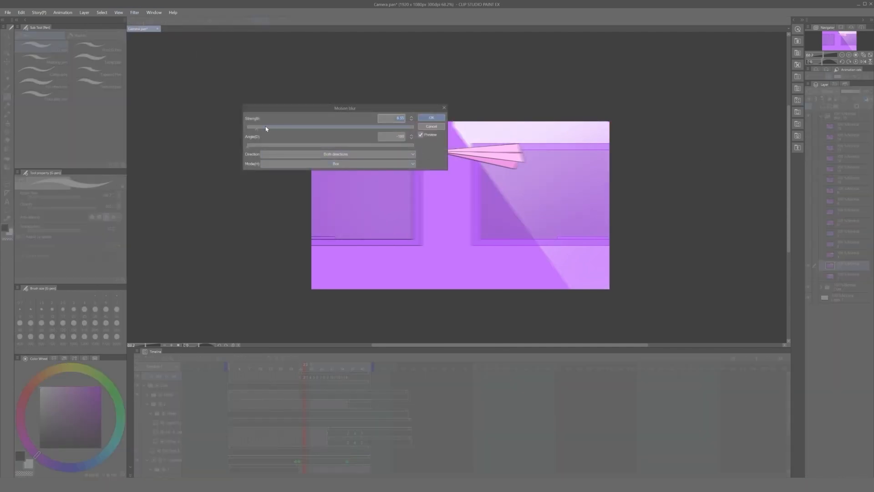
{"action": "left_click", "coordinate": [431, 117]}
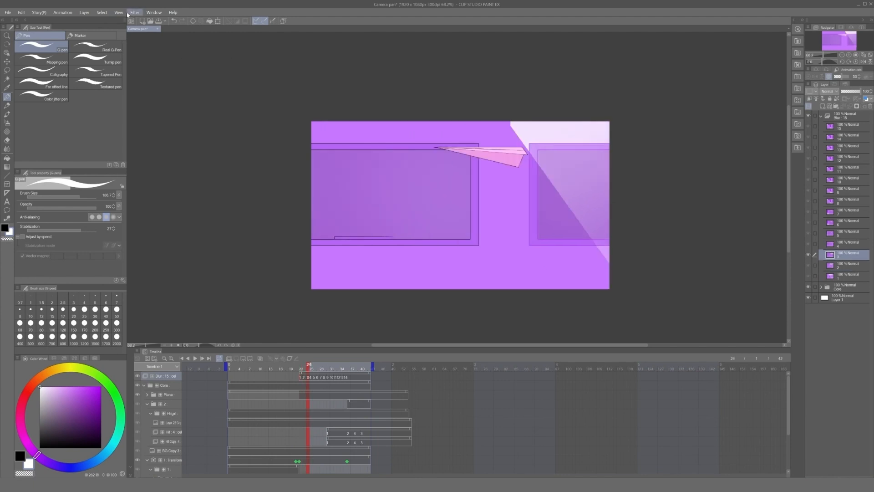
{"action": "left_click", "coordinate": [134, 13]}
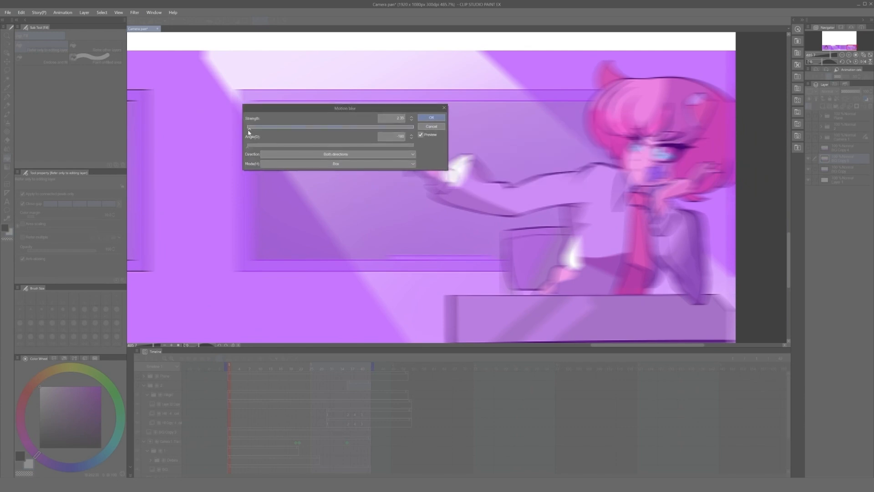
Motion-blur the background copy and enlarge it to about 403% to fill the frame.
{"action": "left_click", "coordinate": [430, 117]}
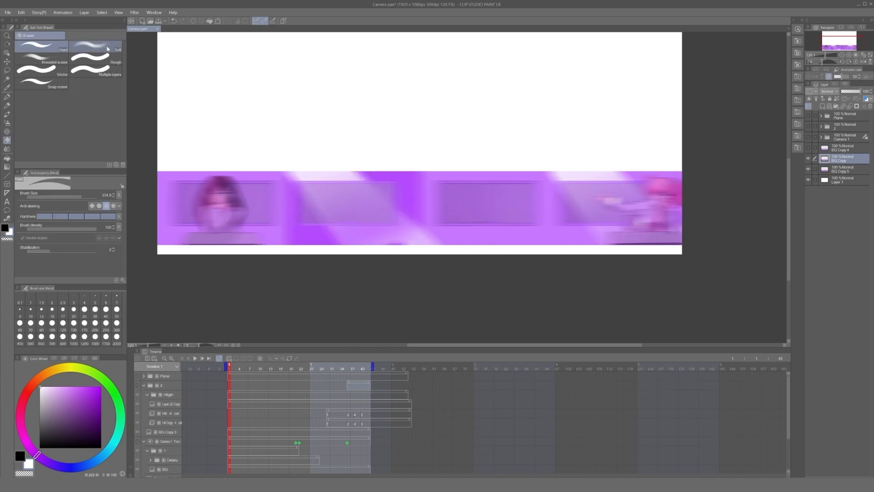
{"action": "left_click", "coordinate": [94, 46]}
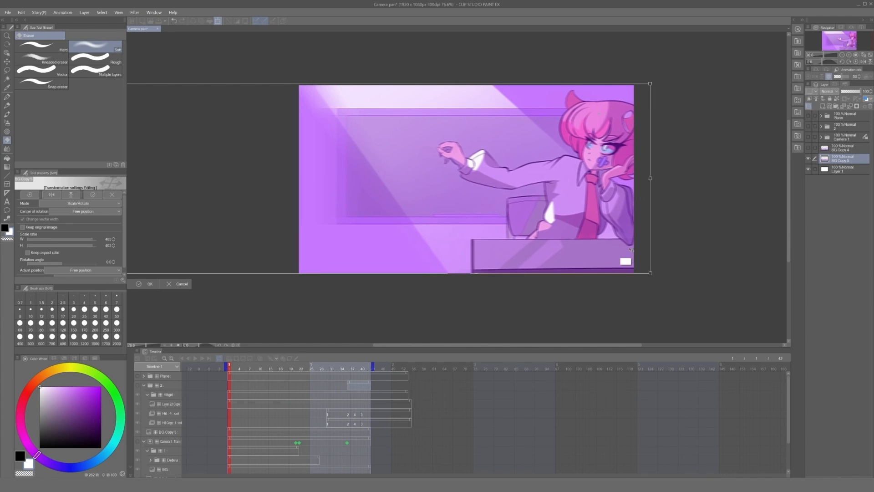
{"action": "left_click", "coordinate": [147, 283]}
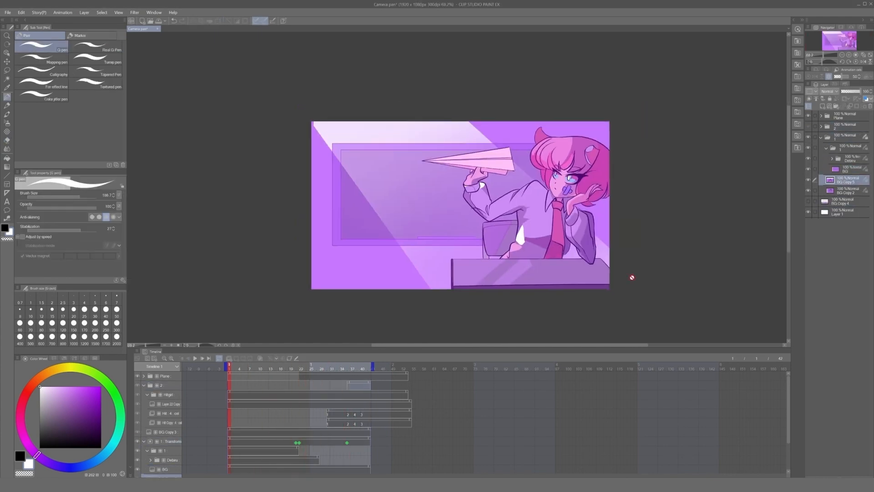
Play the paper-airplane animation and restart it from the first frame.
{"action": "left_click", "coordinate": [195, 358]}
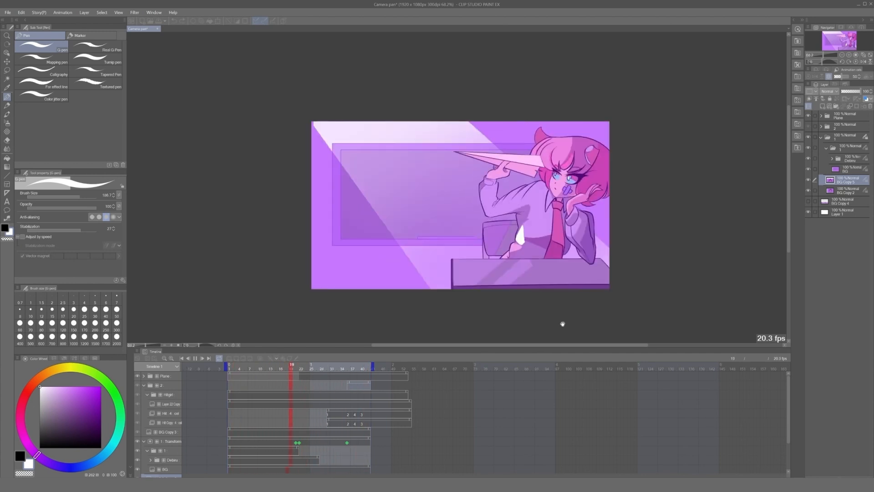
{"action": "left_click", "coordinate": [195, 358]}
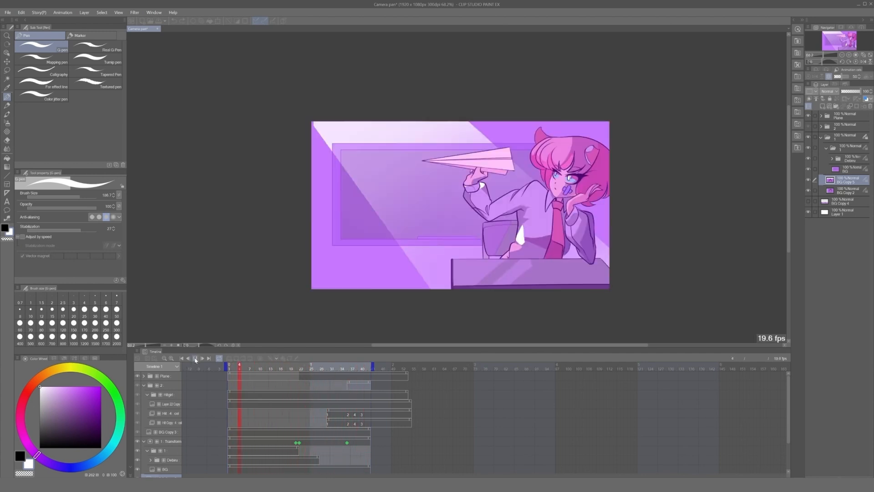